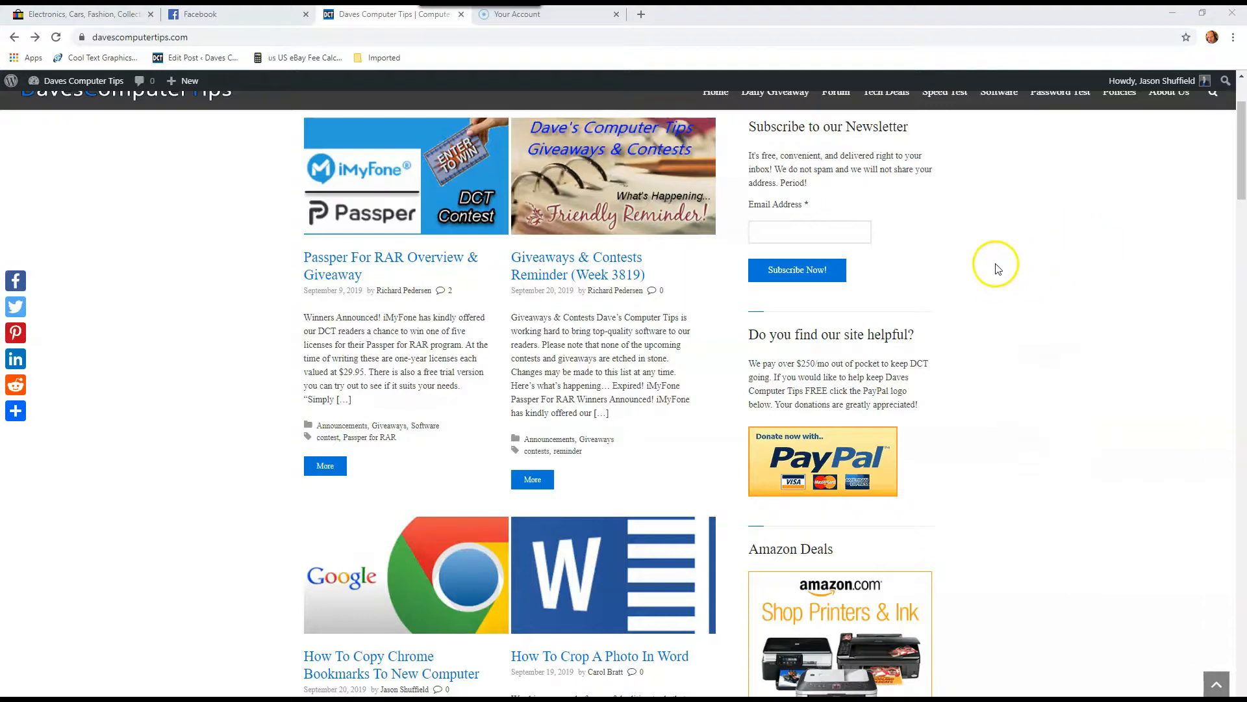
{"action": "mouse_move", "coordinate": [1232, 37]}
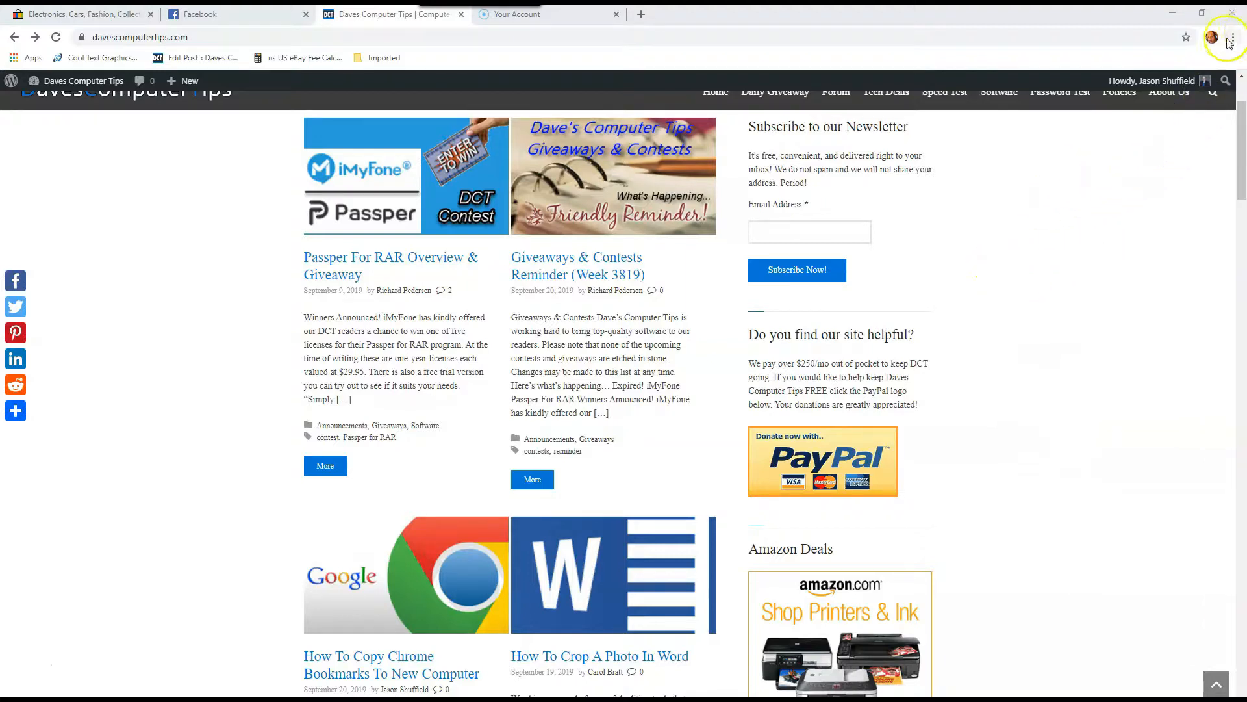
- Reach the Bookmark manager from the Chrome menu's Bookmarks submenu, opening it in a new tab
{"action": "left_click", "coordinate": [1236, 36]}
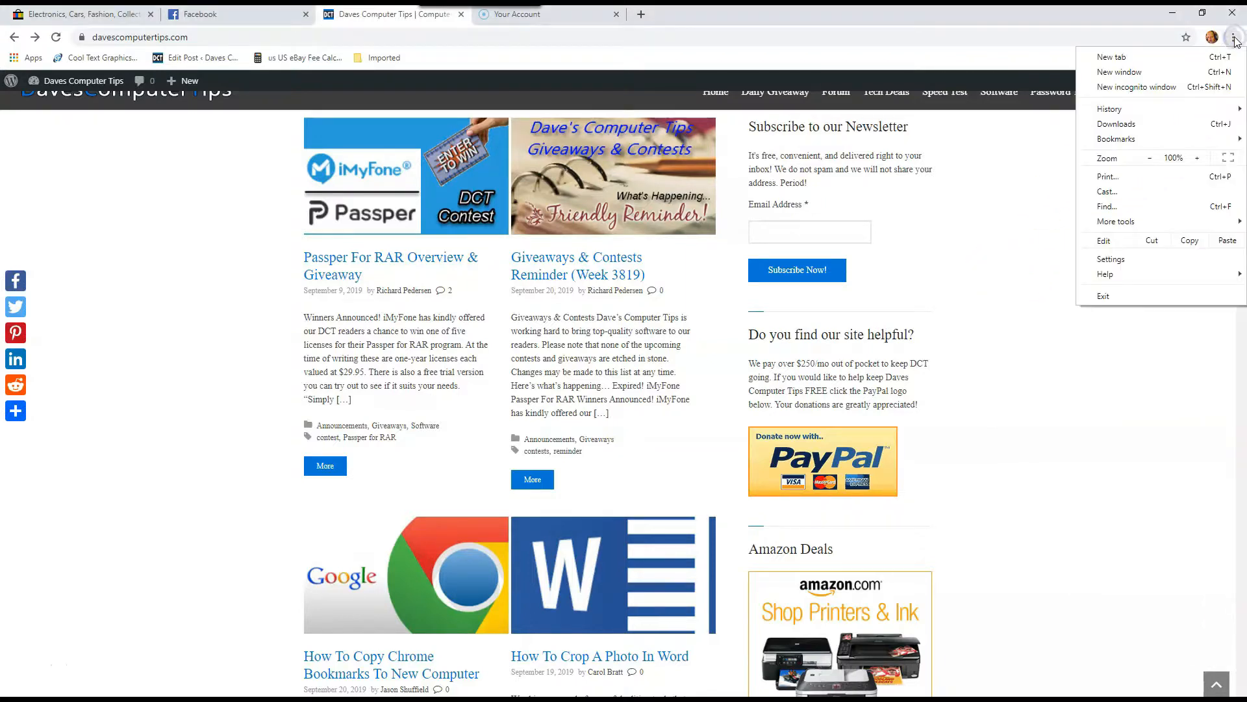
{"action": "mouse_move", "coordinate": [1138, 139]}
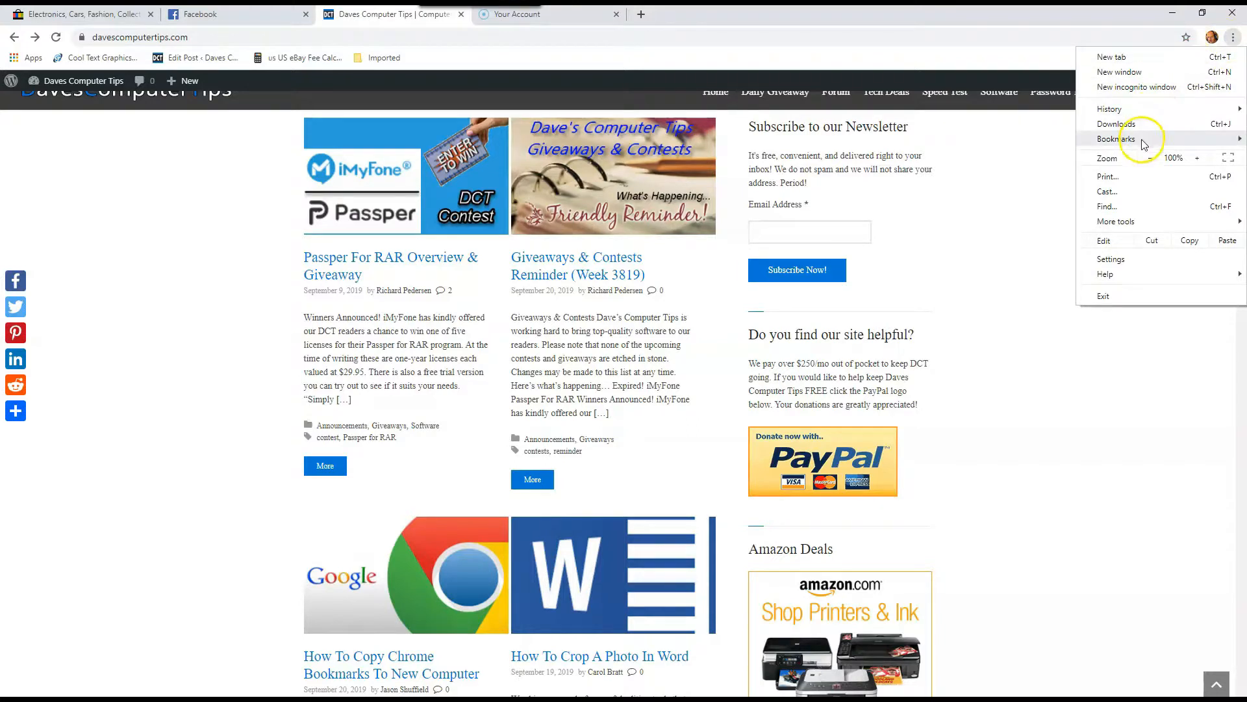
{"action": "left_click", "coordinate": [1118, 139]}
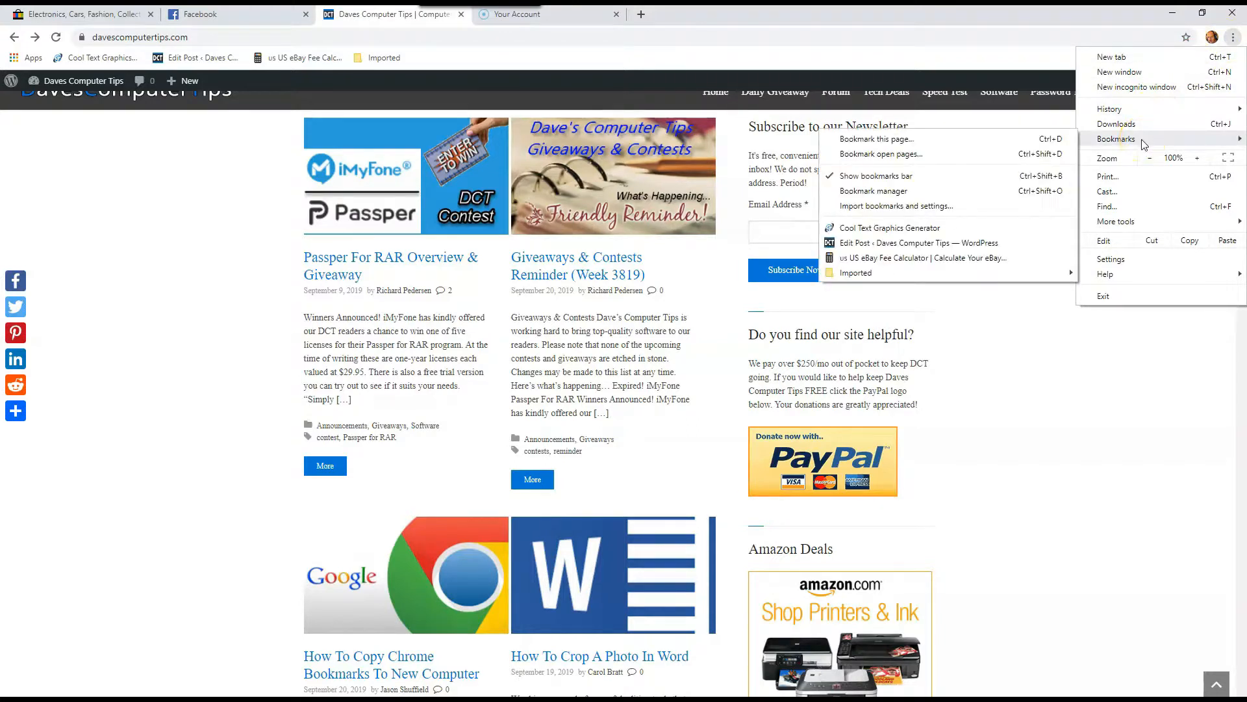
{"action": "mouse_move", "coordinate": [874, 191]}
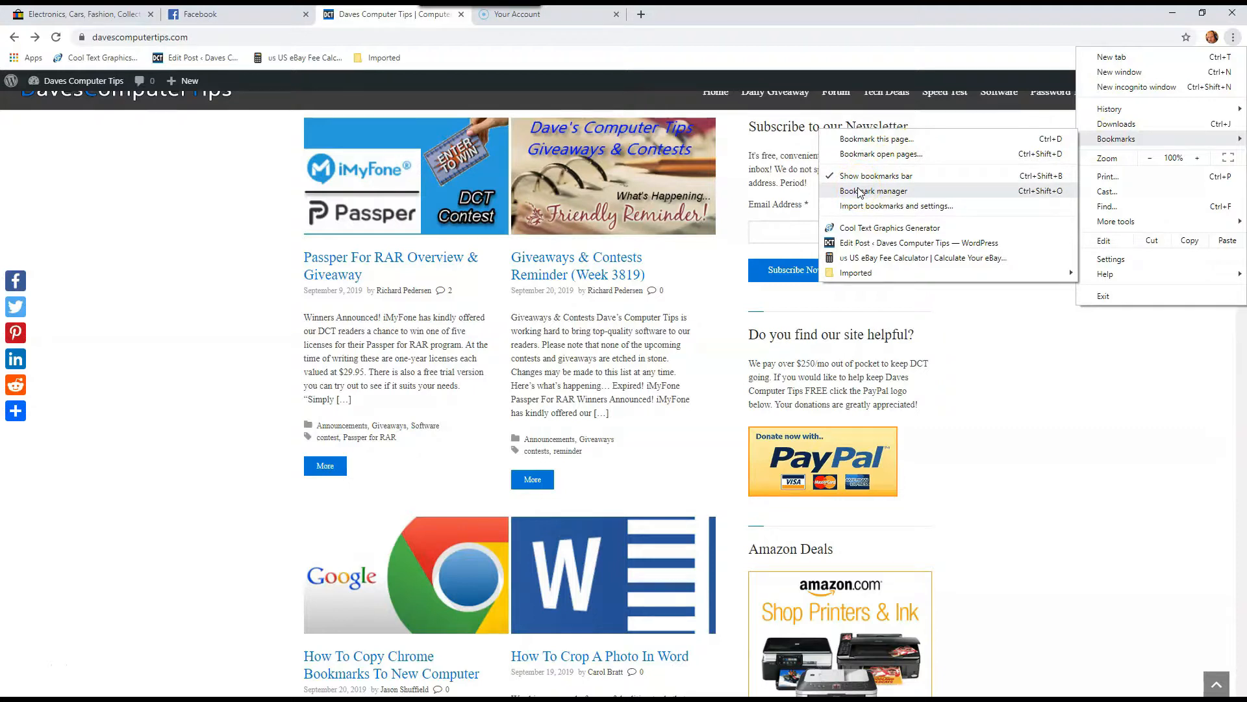
{"action": "left_click", "coordinate": [873, 189]}
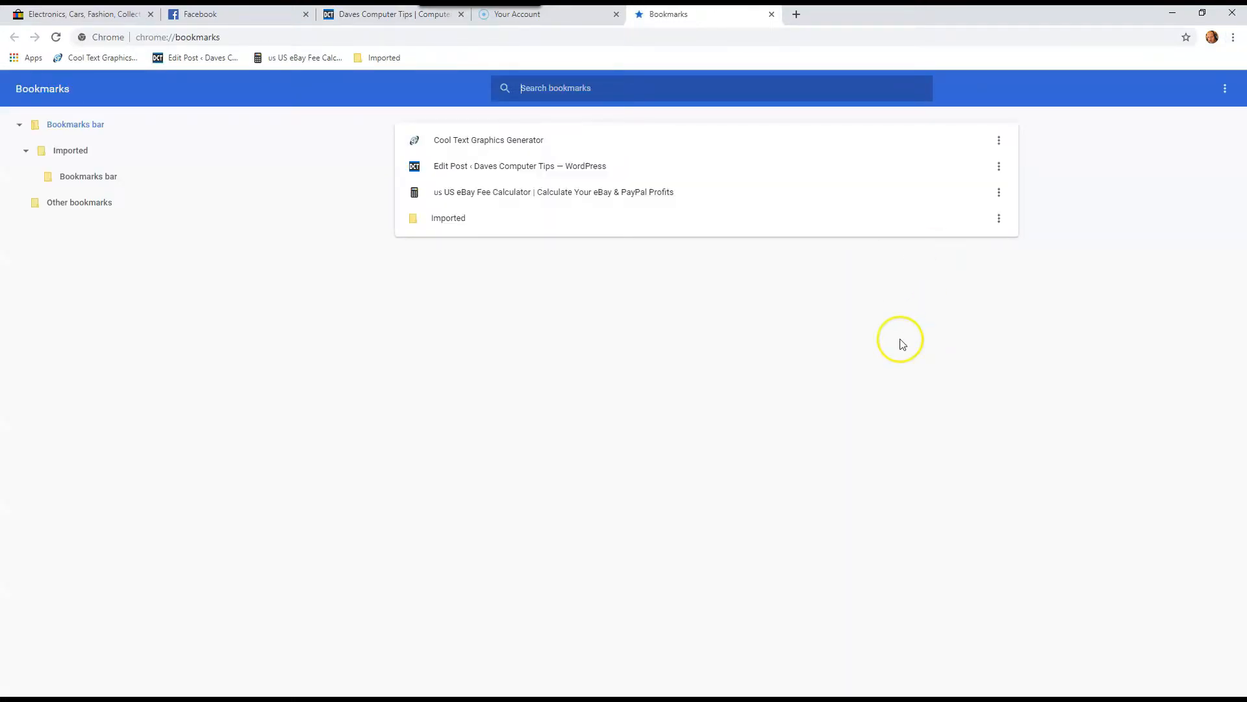
{"action": "mouse_move", "coordinate": [919, 377]}
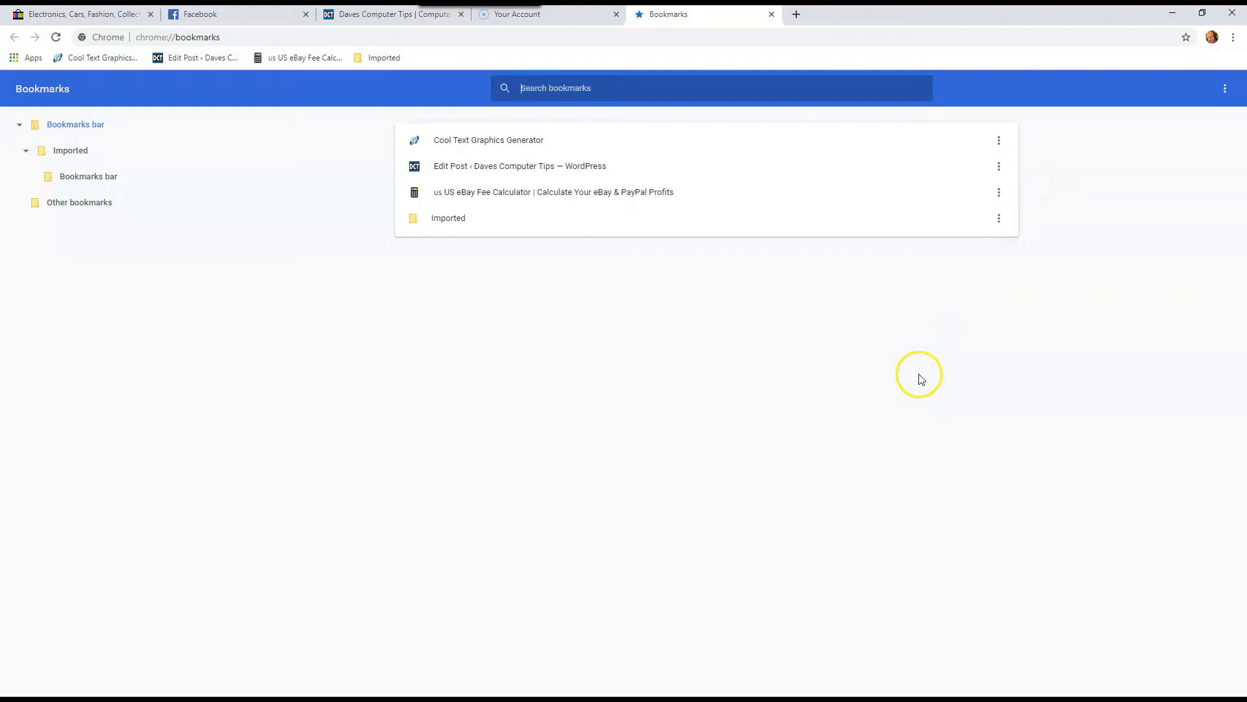
{"action": "mouse_move", "coordinate": [1181, 141]}
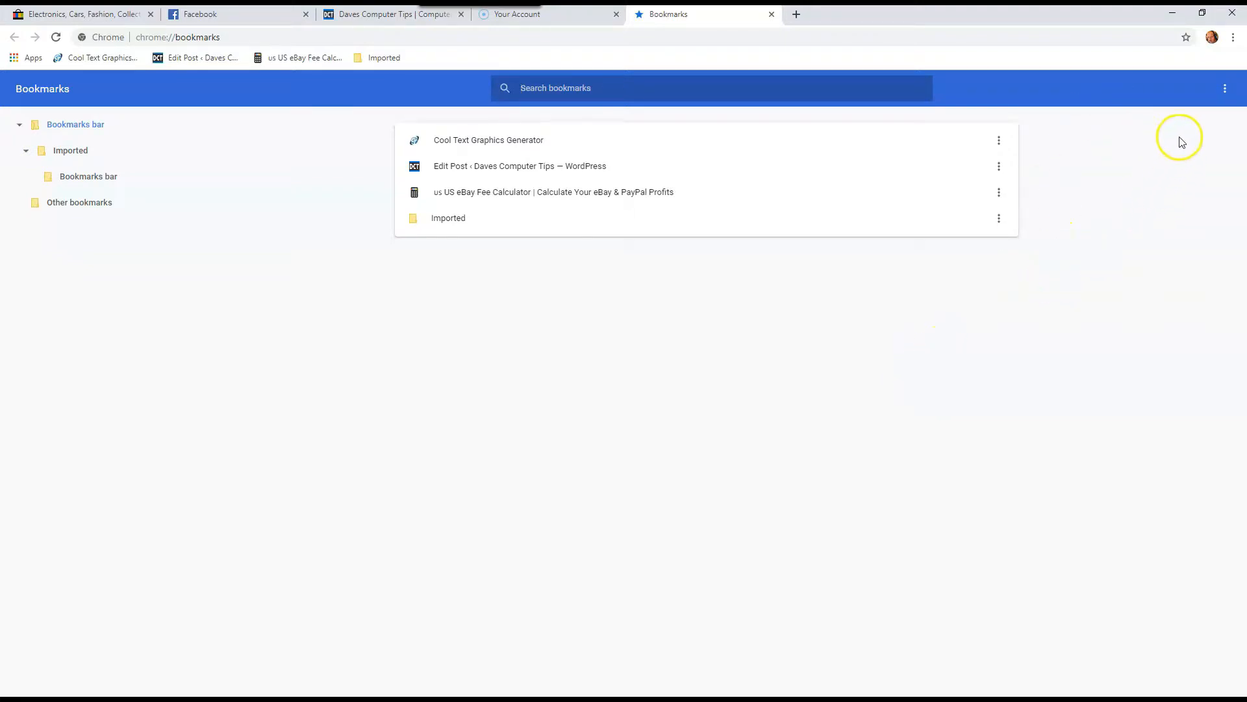
{"action": "mouse_move", "coordinate": [1225, 88]}
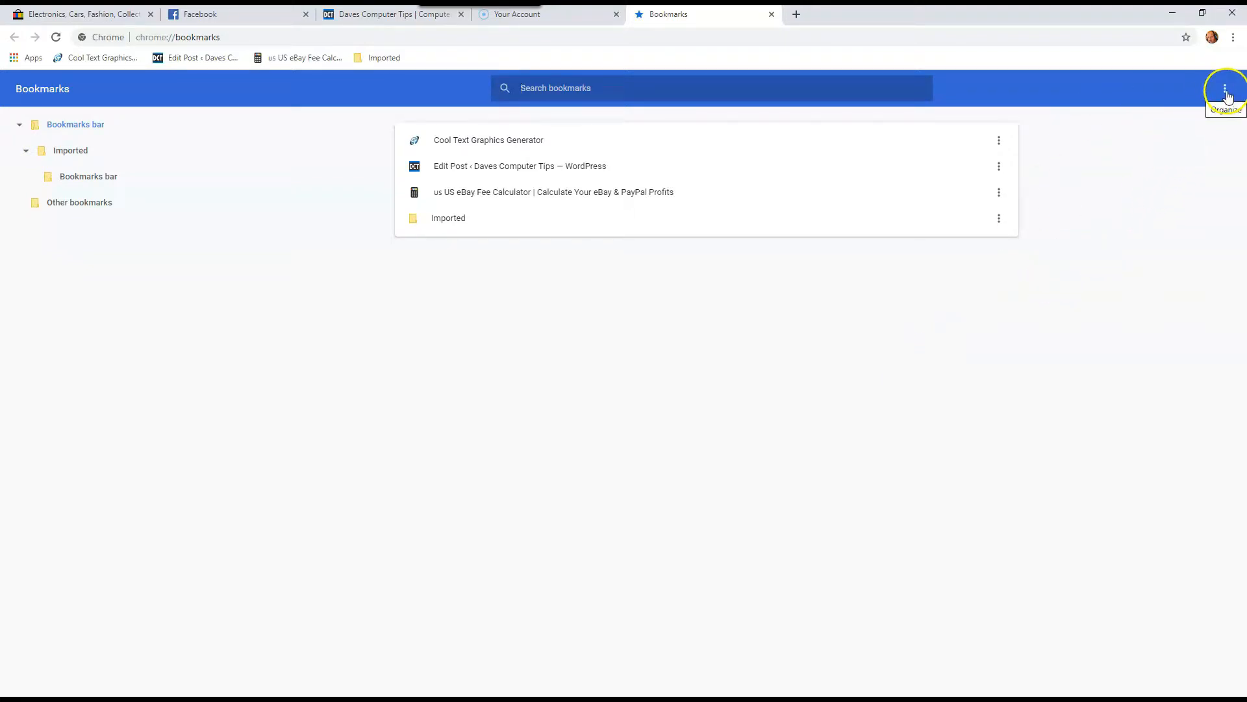
- Choose Export bookmarks from the manager's three-dot menu, bringing up the HTML save dialog
{"action": "left_click", "coordinate": [1224, 90]}
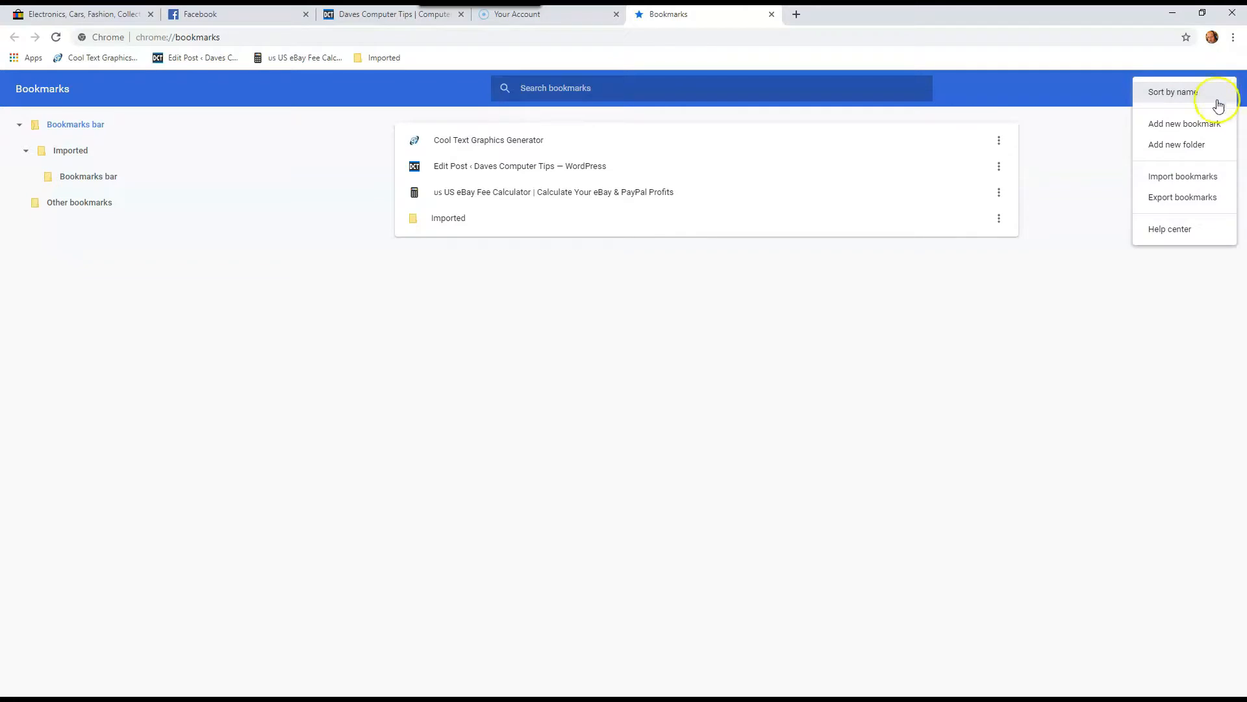
{"action": "mouse_move", "coordinate": [1192, 200]}
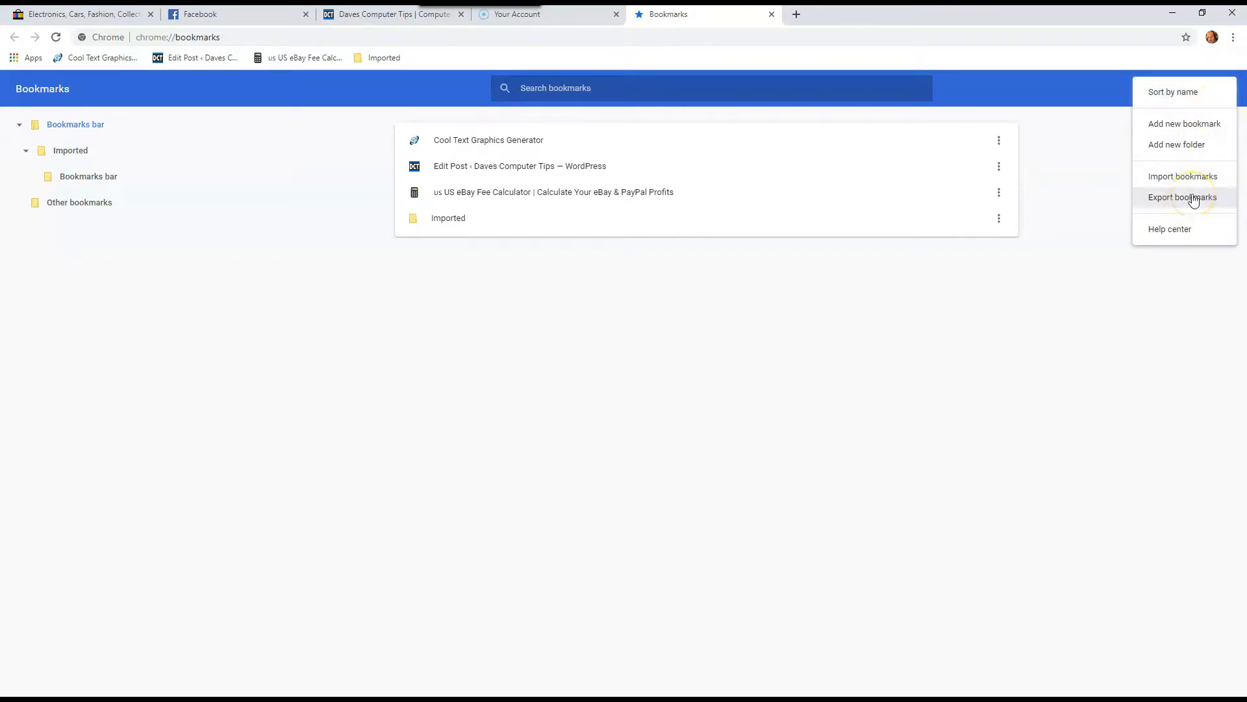
{"action": "left_click", "coordinate": [1182, 197]}
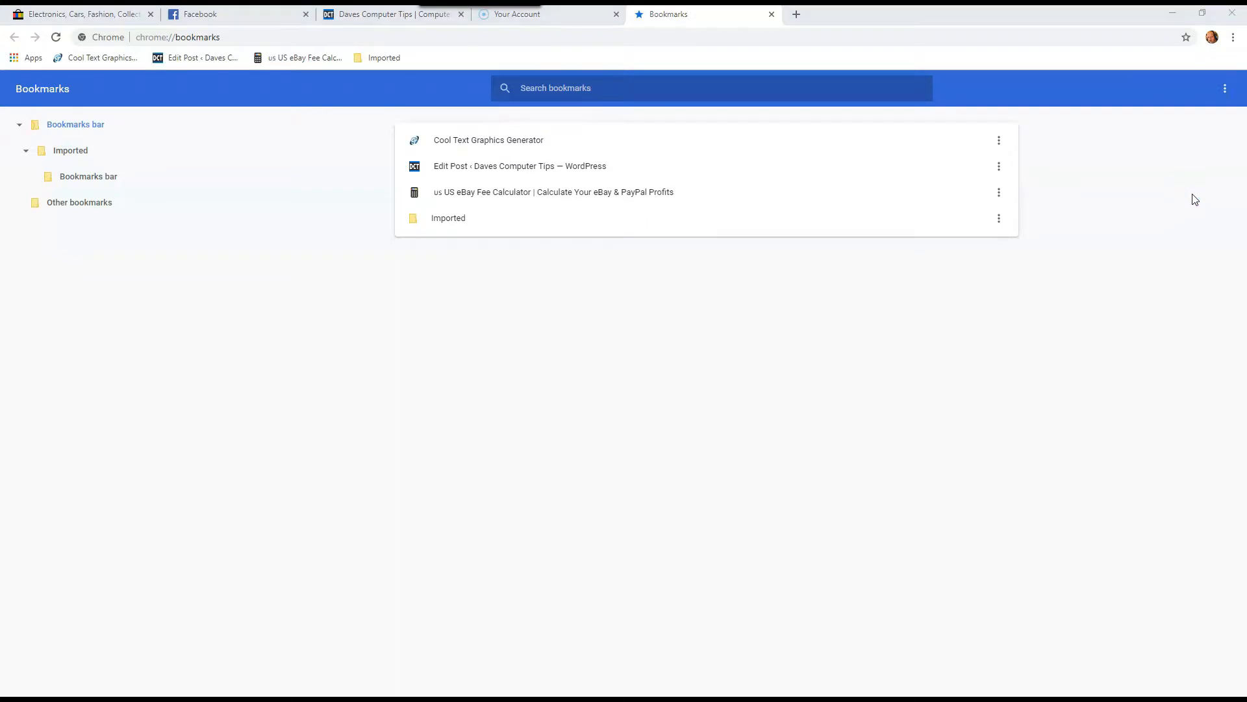
{"action": "left_click", "coordinate": [1225, 88]}
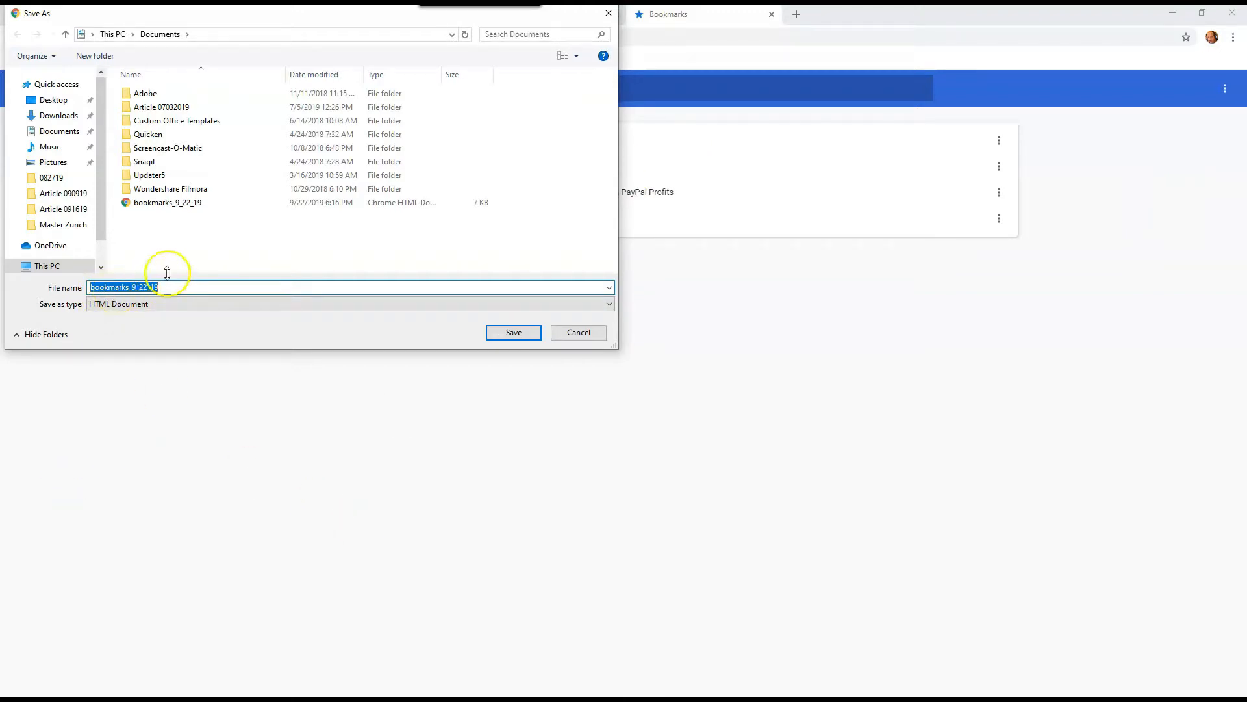
{"action": "mouse_move", "coordinate": [309, 325]}
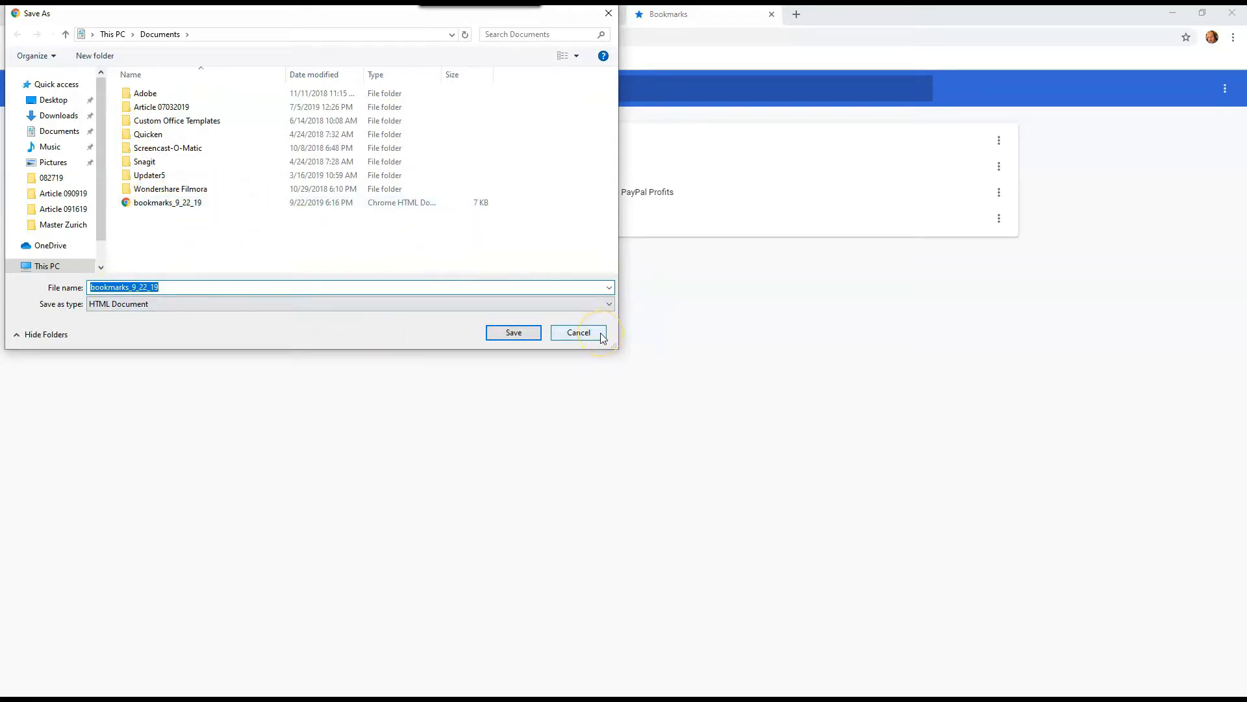
{"action": "left_click", "coordinate": [578, 332]}
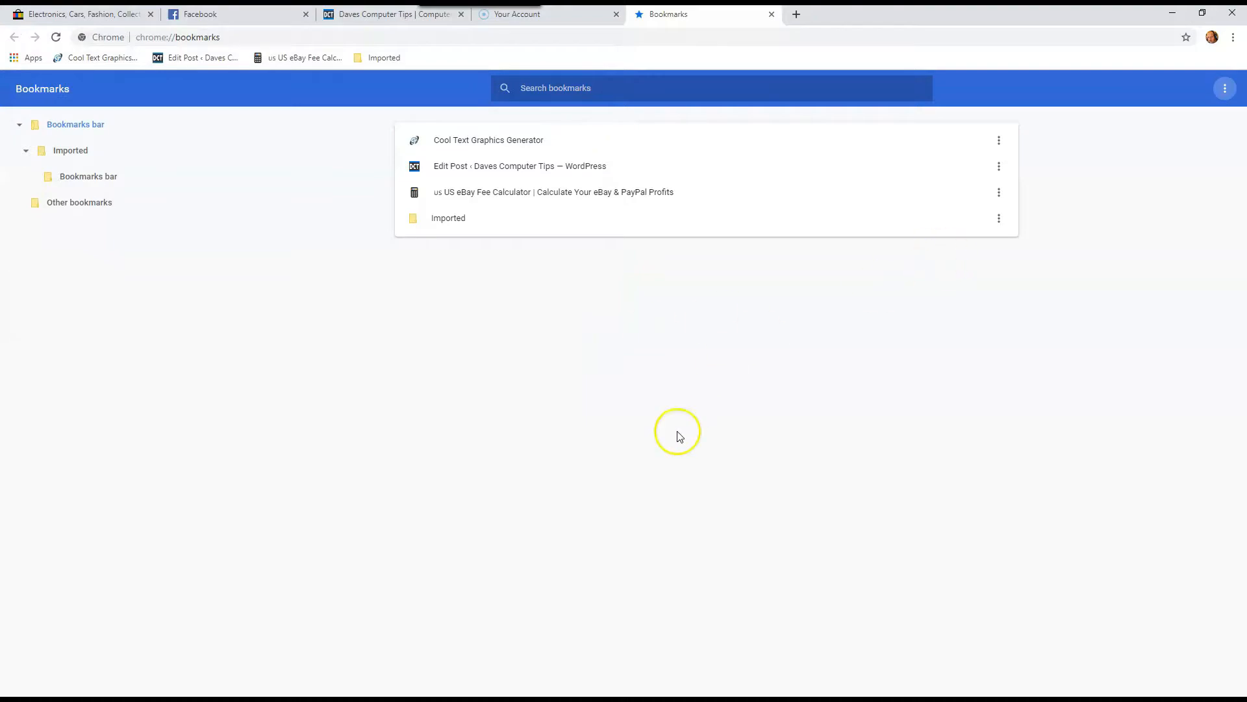
{"action": "mouse_move", "coordinate": [1140, 242]}
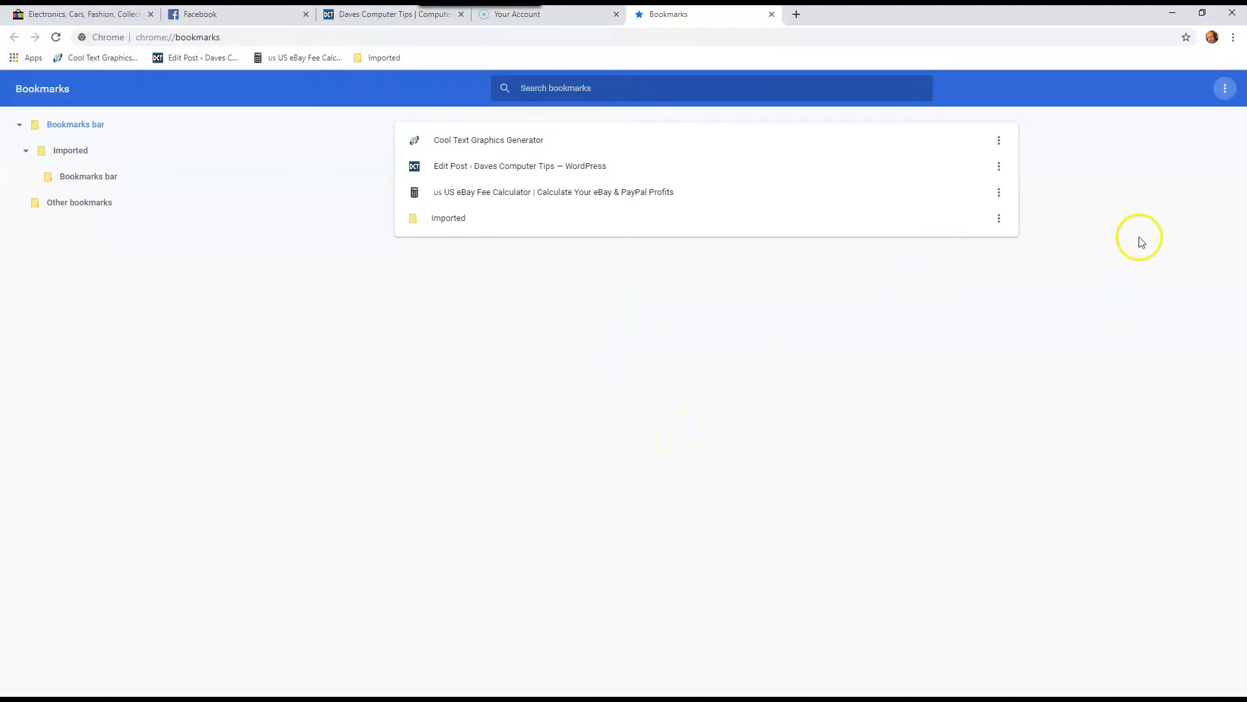
{"action": "mouse_move", "coordinate": [783, 31]}
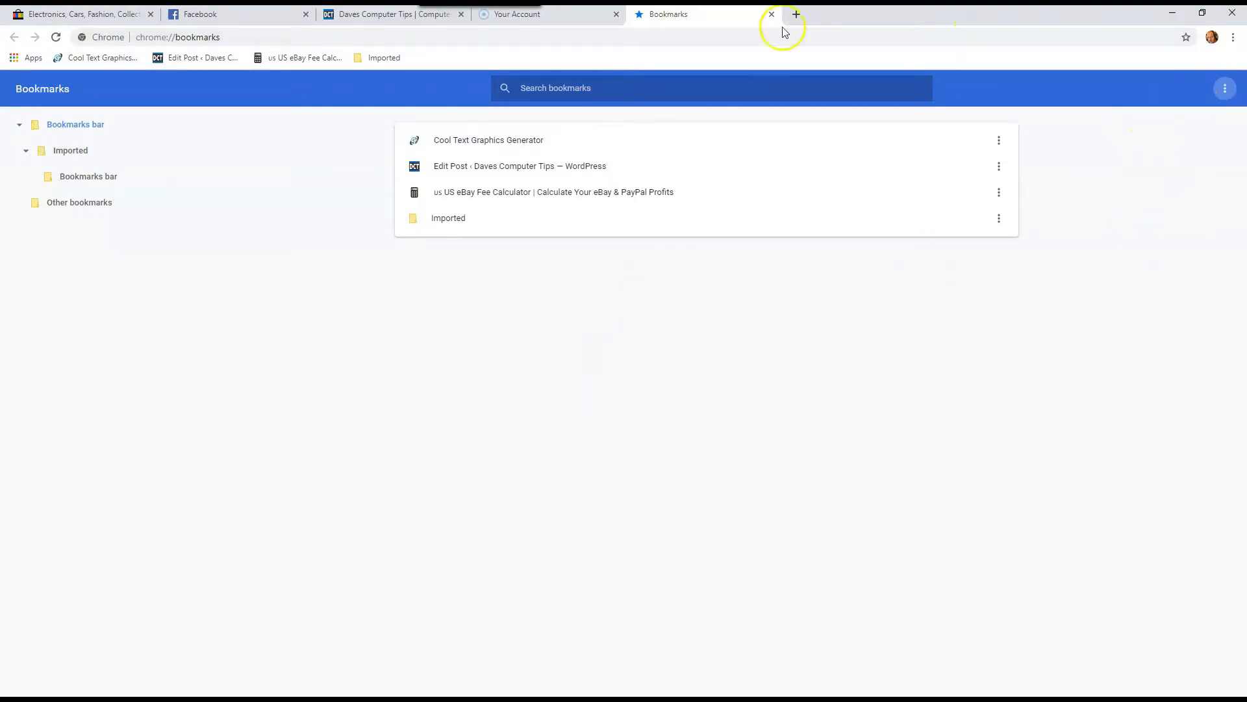
- Close the Bookmarks tab so the Daves Computer Tips site is shown again
{"action": "left_click", "coordinate": [390, 13]}
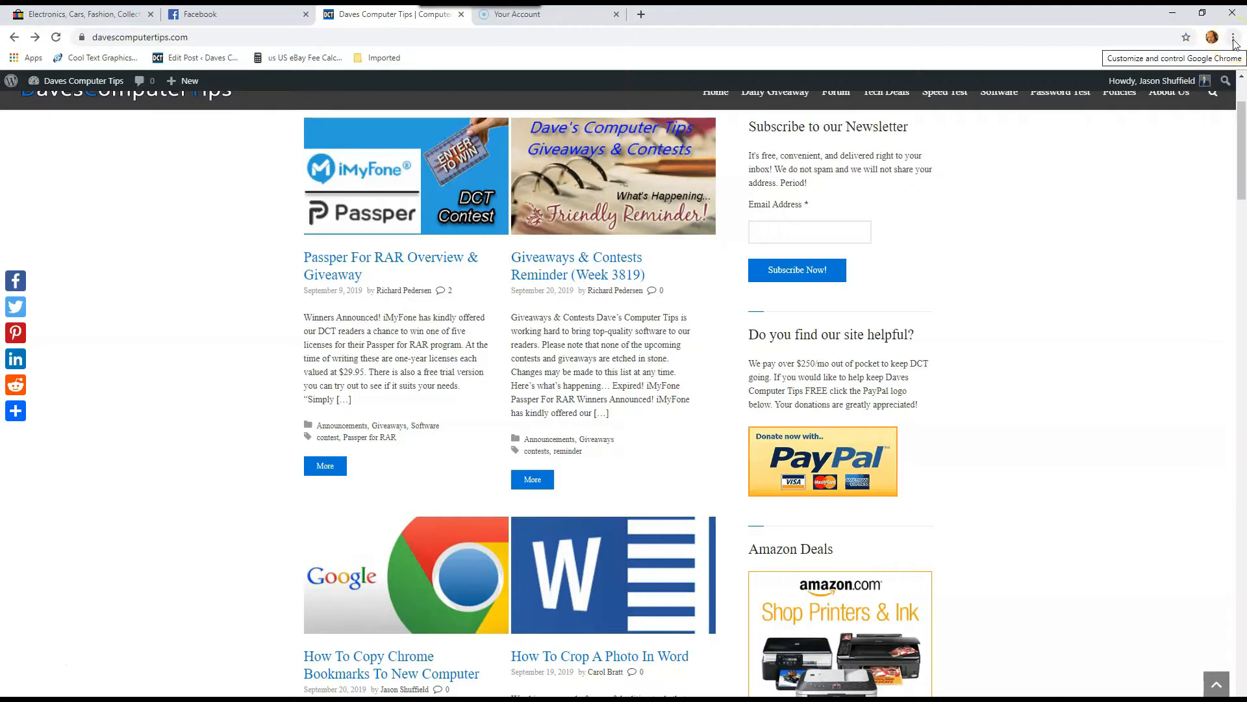
- Return to the Bookmark manager via the Chrome menu and bring up its three-dot options
{"action": "left_click", "coordinate": [1233, 36]}
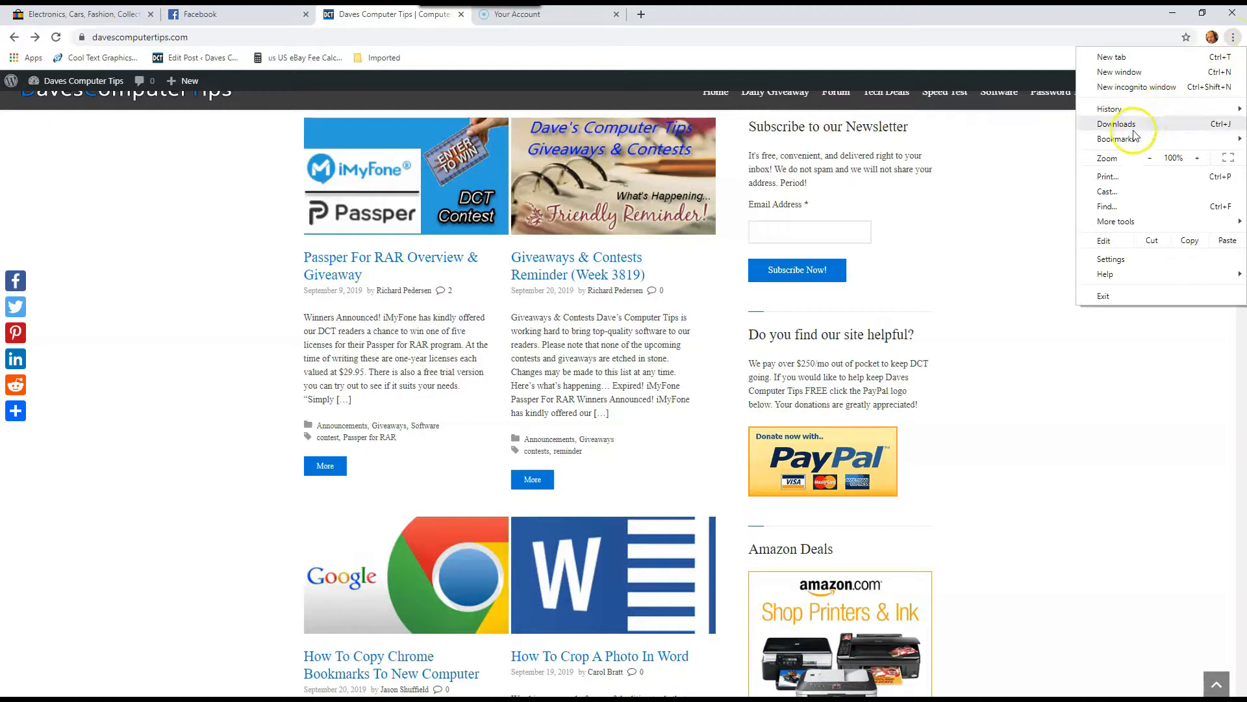
{"action": "left_click", "coordinate": [1117, 139]}
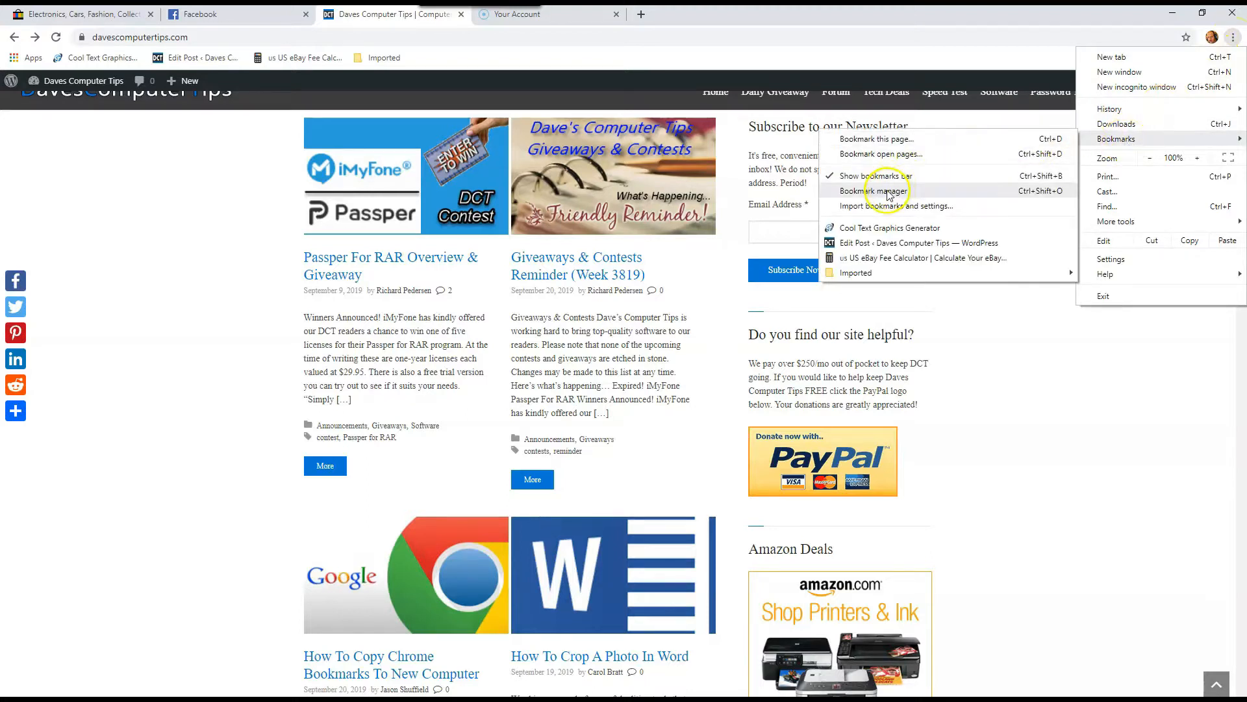
{"action": "left_click", "coordinate": [871, 189]}
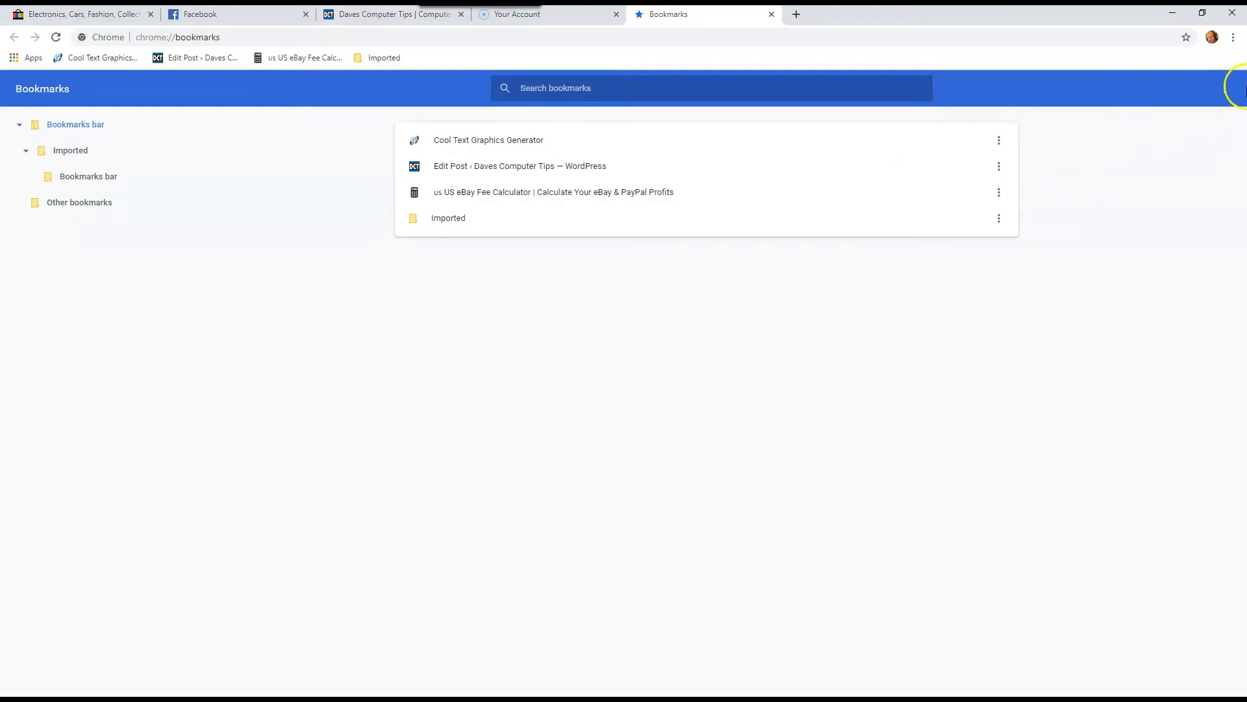
{"action": "left_click", "coordinate": [1234, 88]}
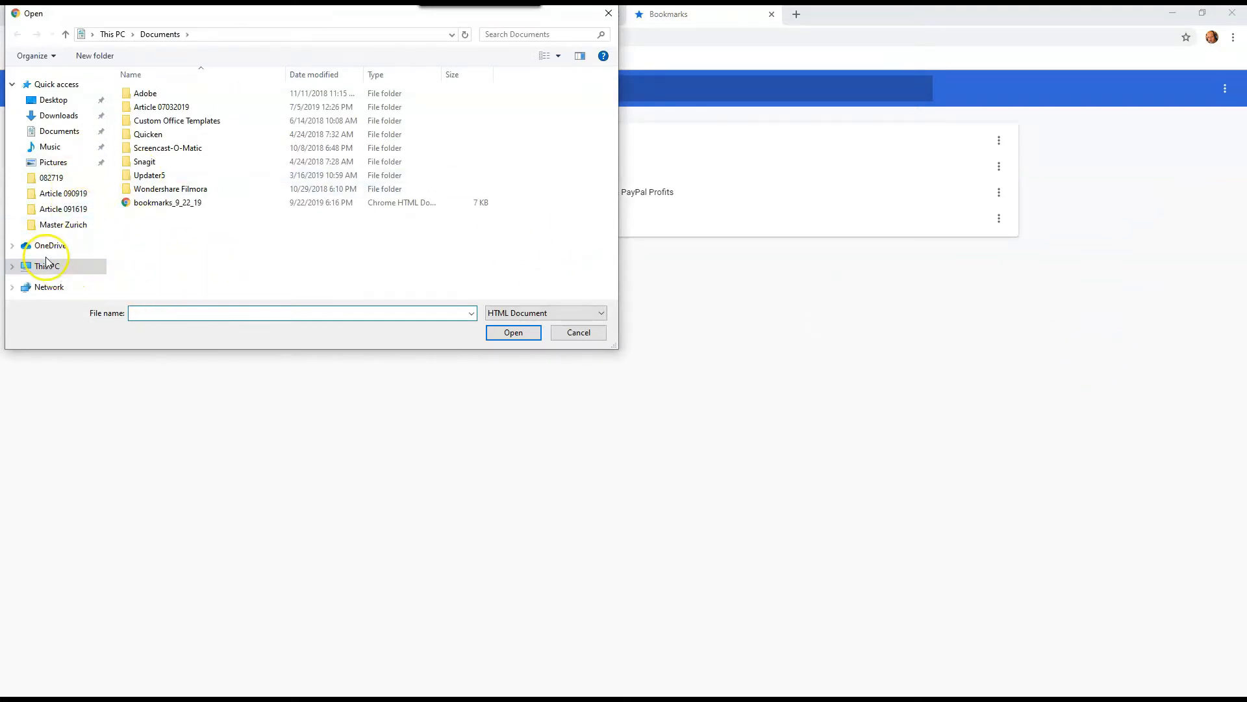
{"action": "left_click", "coordinate": [167, 203]}
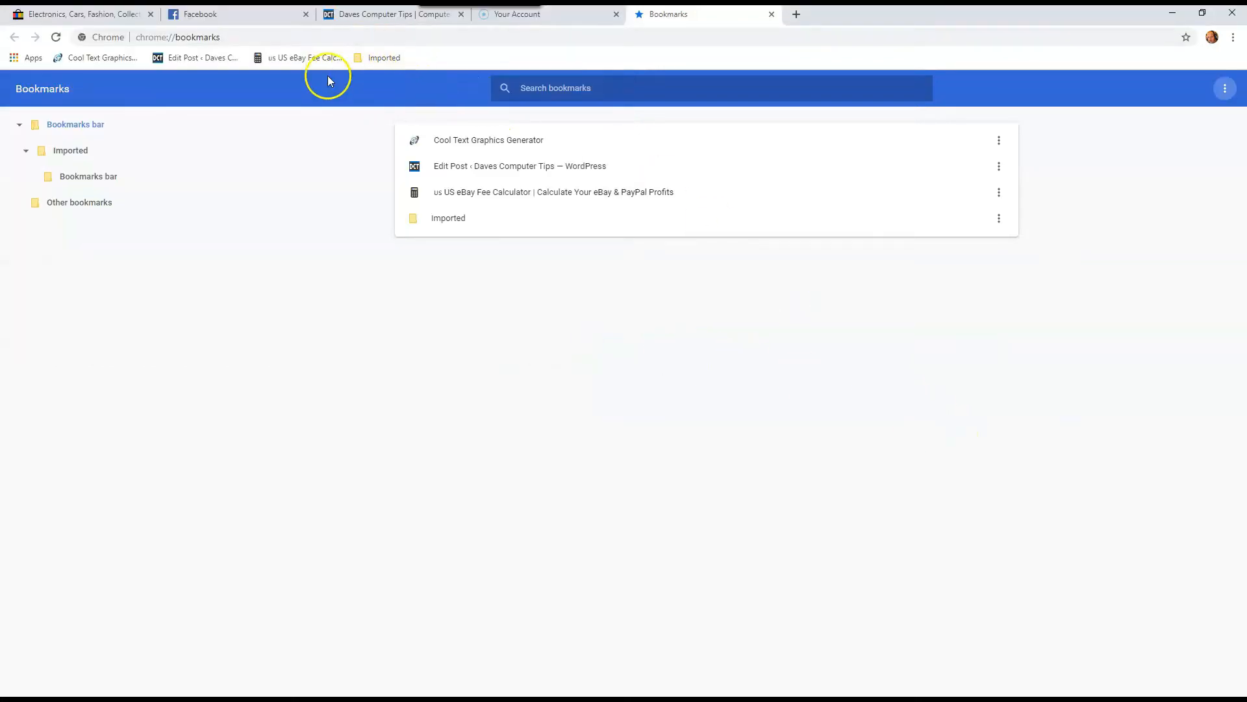
{"action": "mouse_move", "coordinate": [383, 57]}
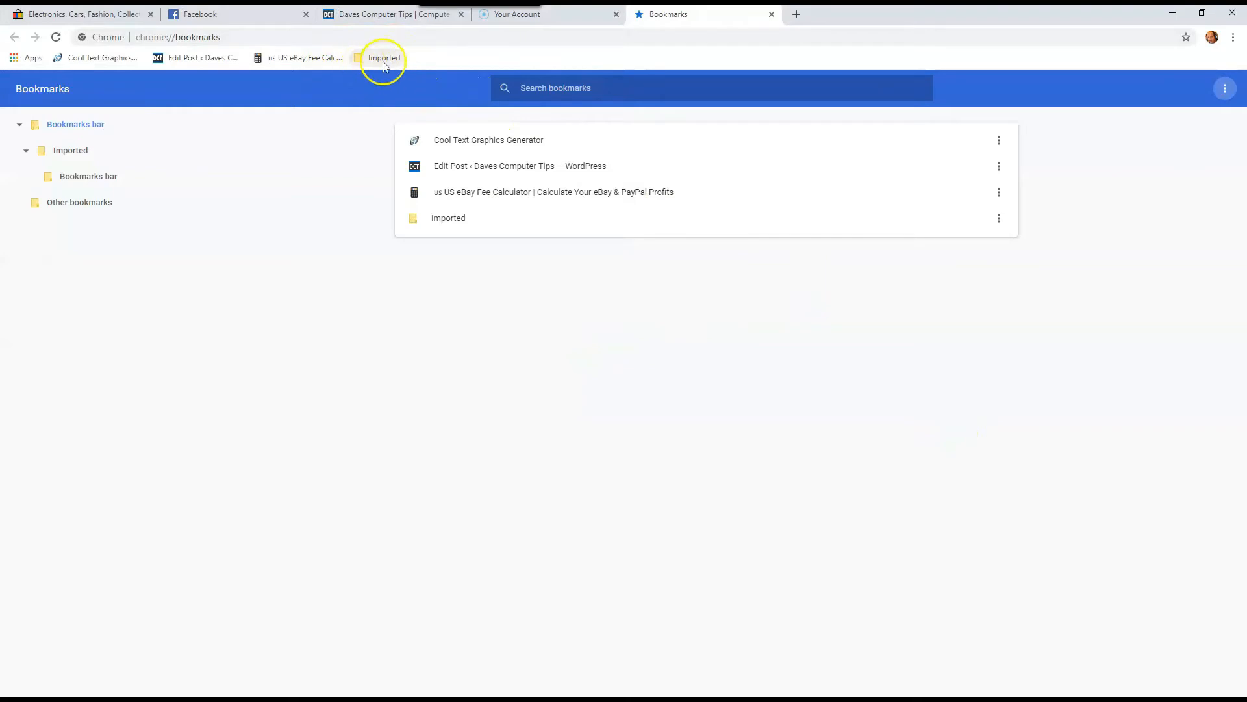
{"action": "mouse_move", "coordinate": [385, 57]}
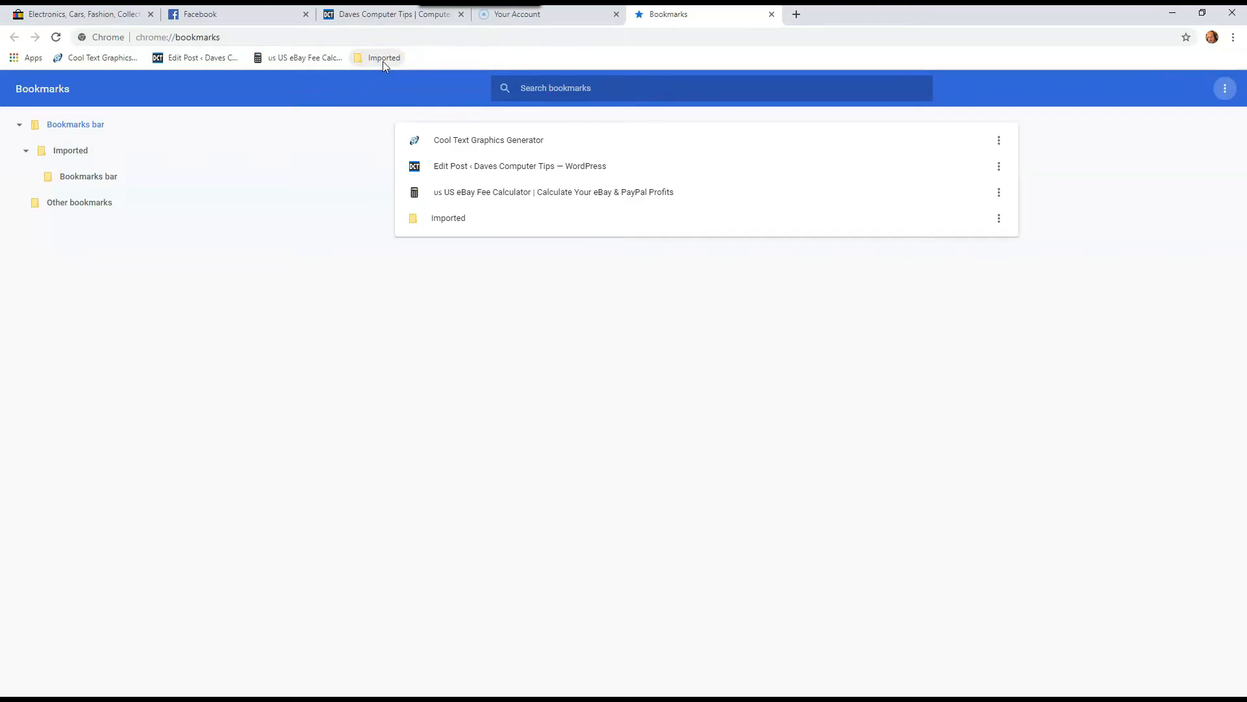
{"action": "mouse_move", "coordinate": [610, 72]}
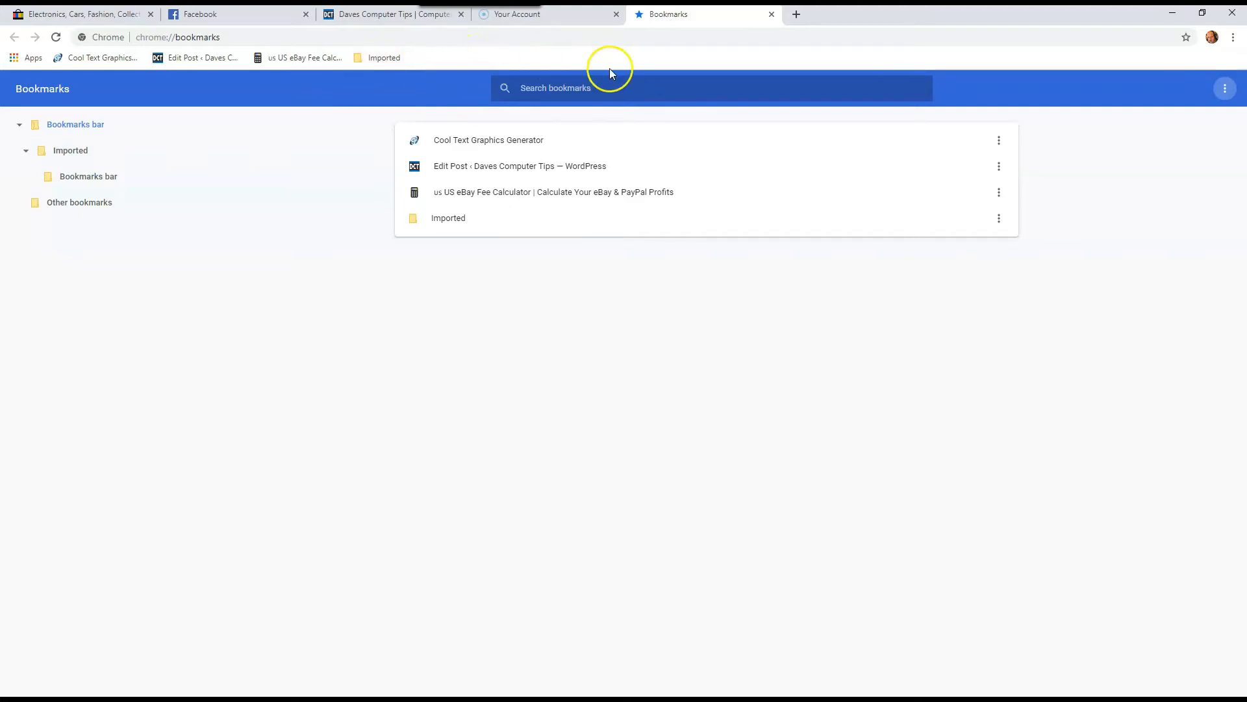
{"action": "mouse_move", "coordinate": [1231, 46]}
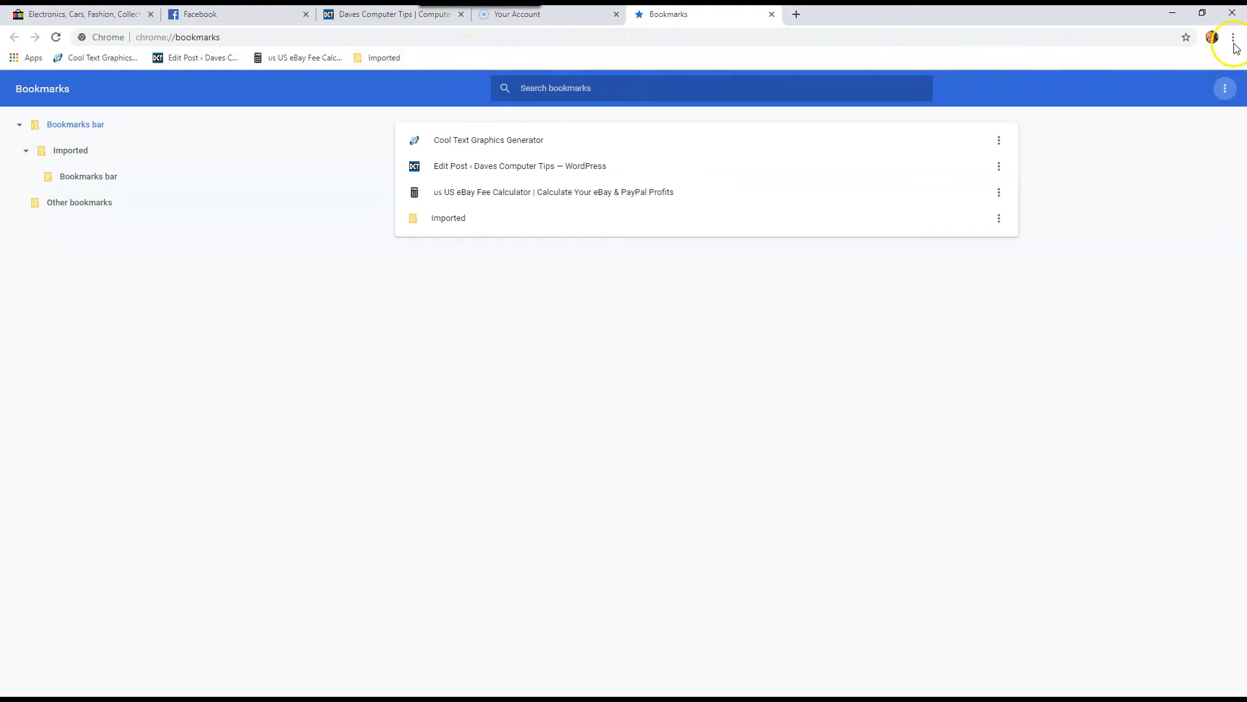
- Bring up Chrome's main menu to reach the bookmark list and its Imported folder
{"action": "left_click", "coordinate": [1233, 36]}
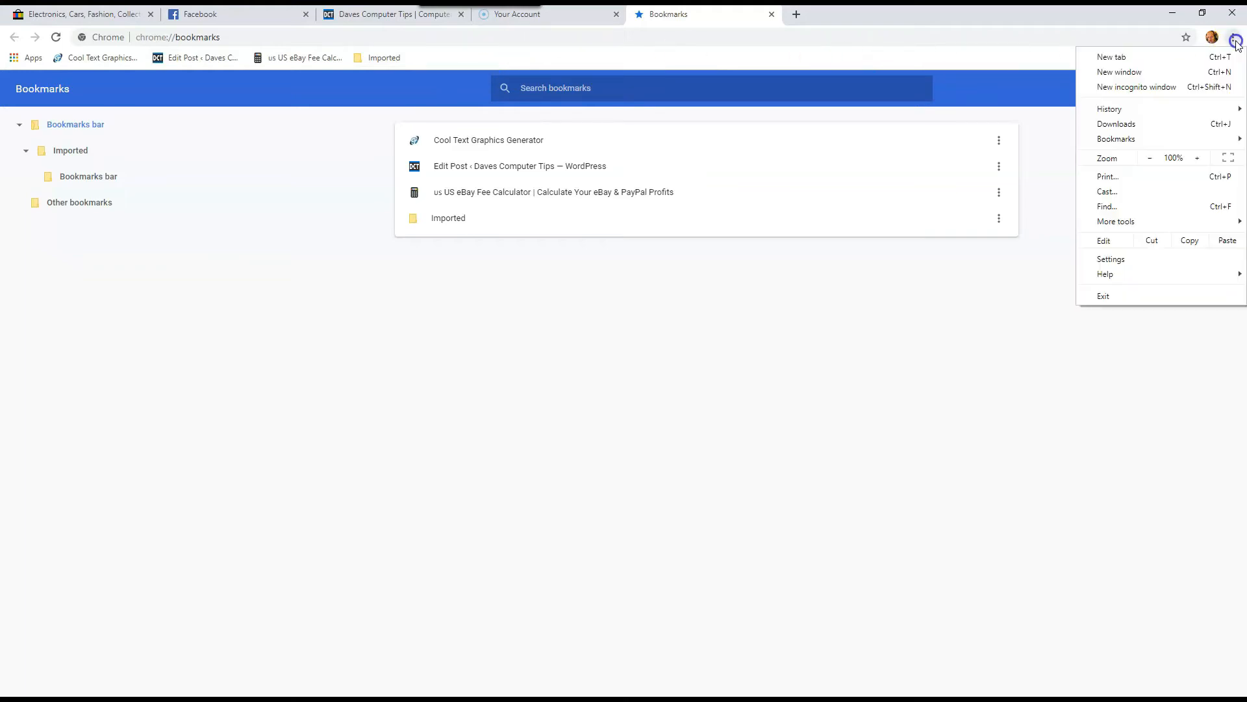
{"action": "mouse_move", "coordinate": [1191, 101]}
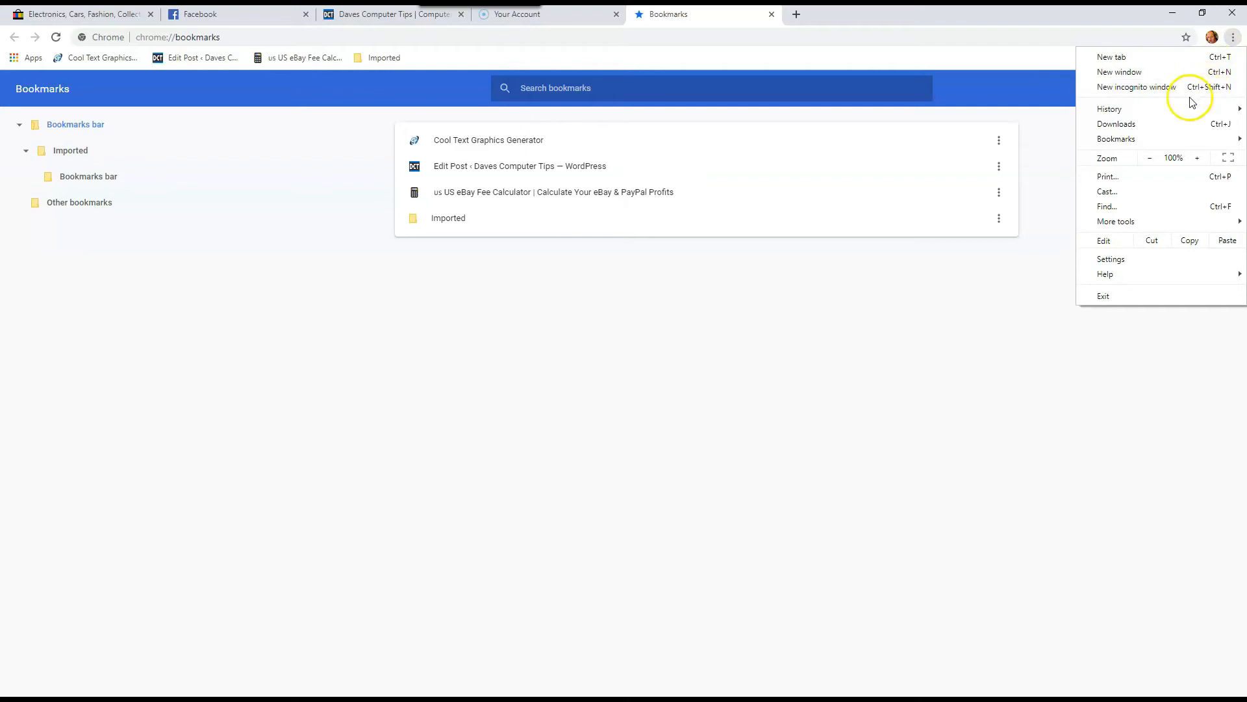
{"action": "mouse_move", "coordinate": [1117, 139]}
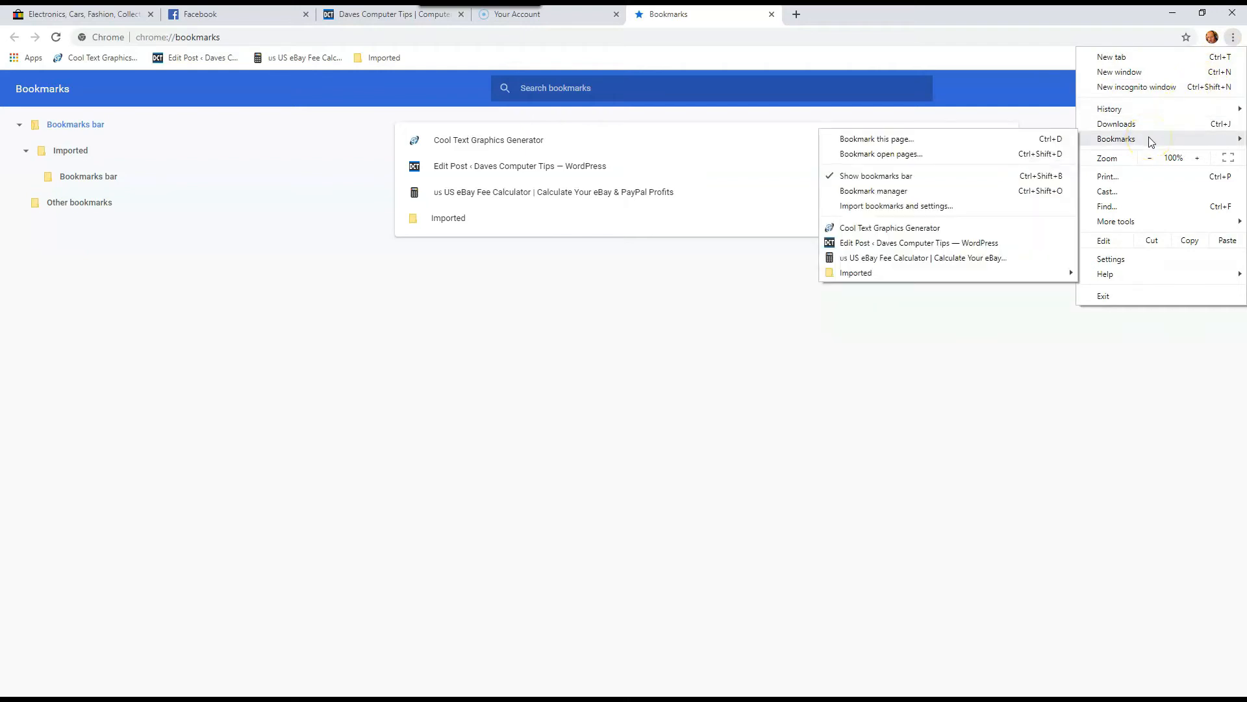
{"action": "mouse_move", "coordinate": [856, 273]}
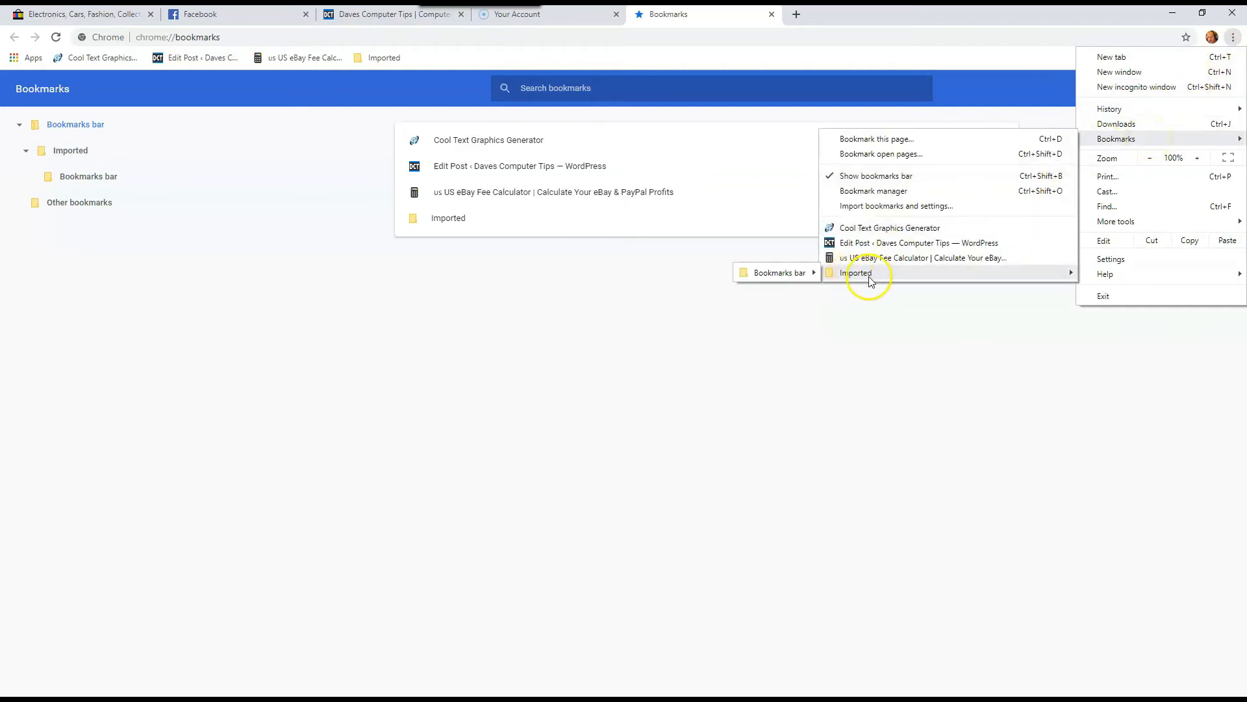
{"action": "mouse_move", "coordinate": [906, 280]}
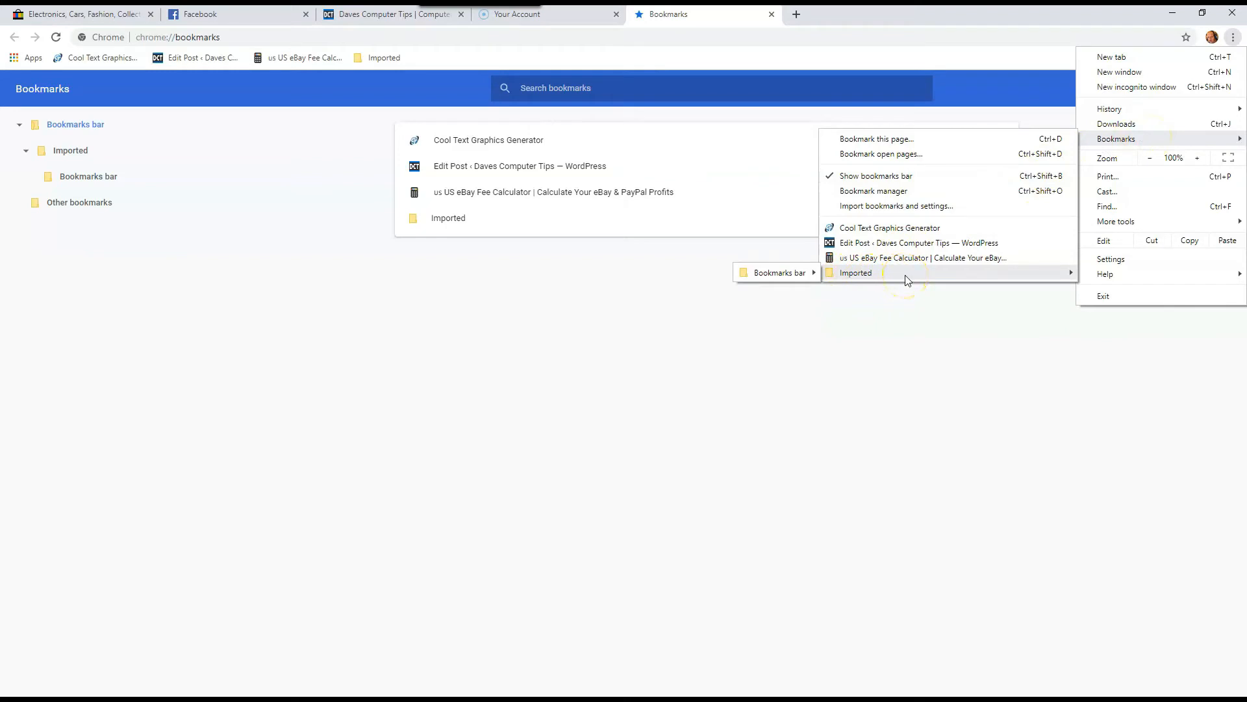